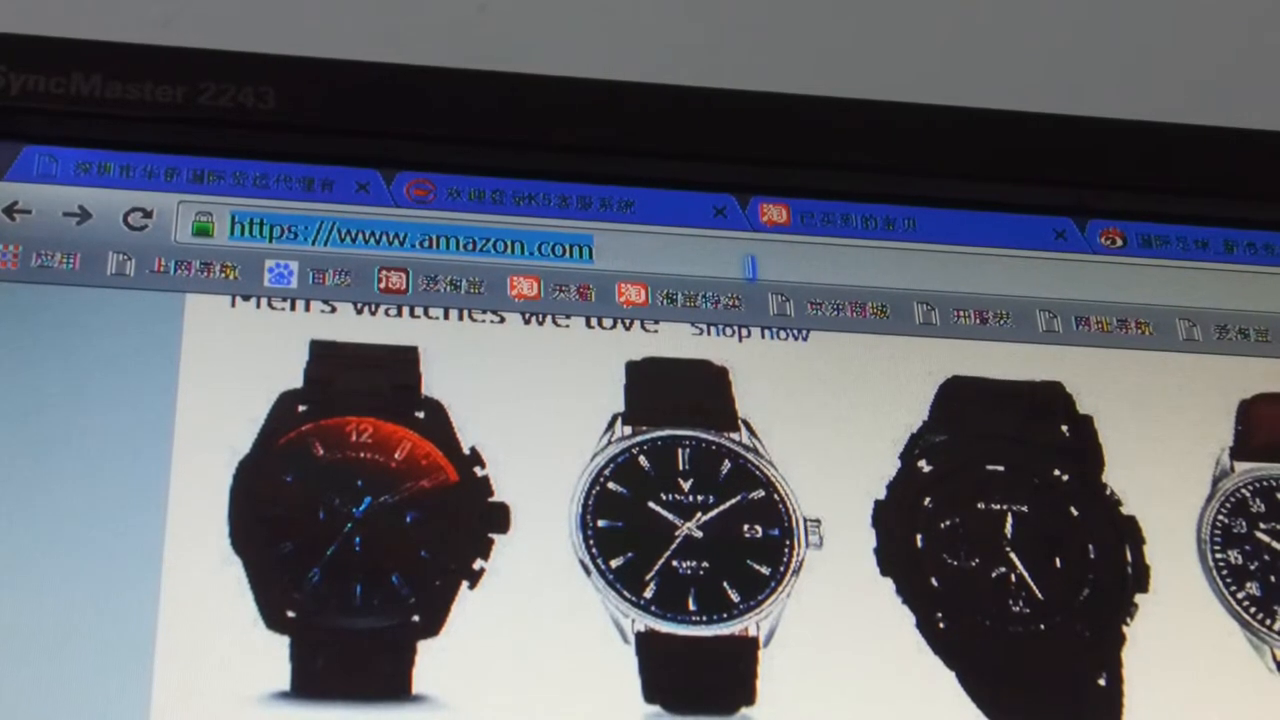
# - Log into the 360 router admin at 192.168.0.1 and view connected devices, including ESP_B0663A at 192.168.0.11
pyautogui.write('192.168.0.8')
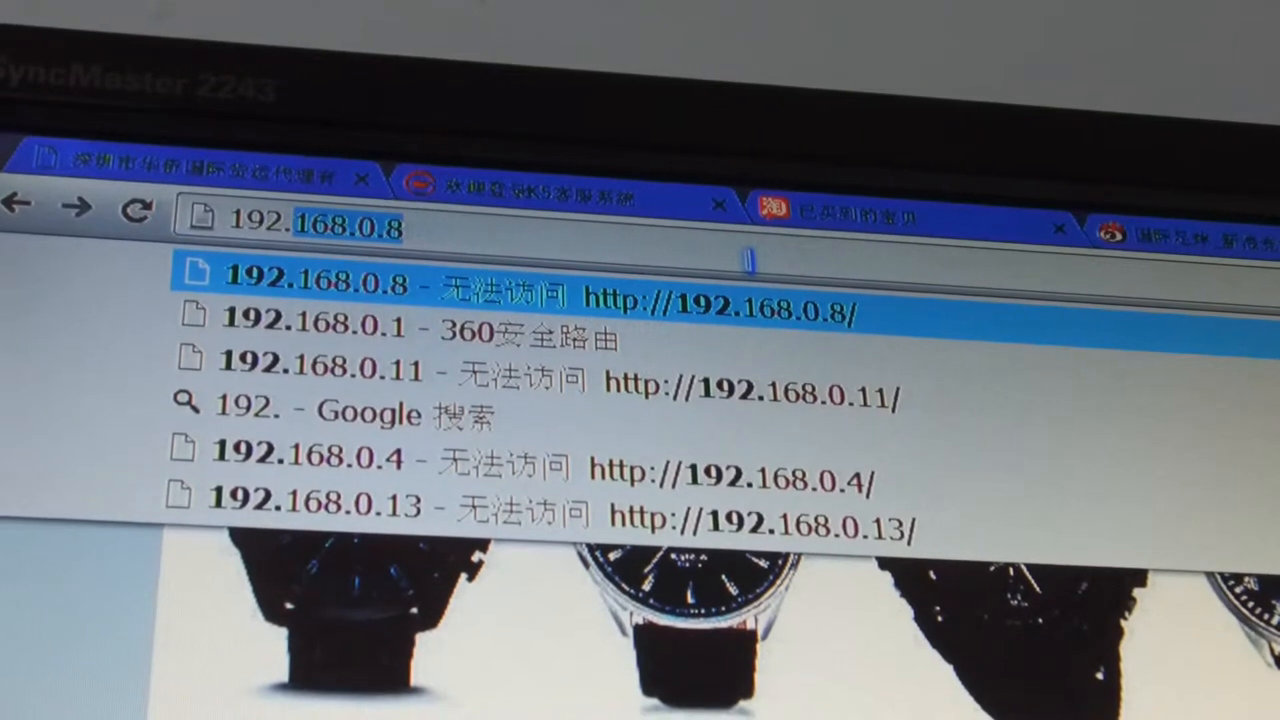
pyautogui.click(320, 338)
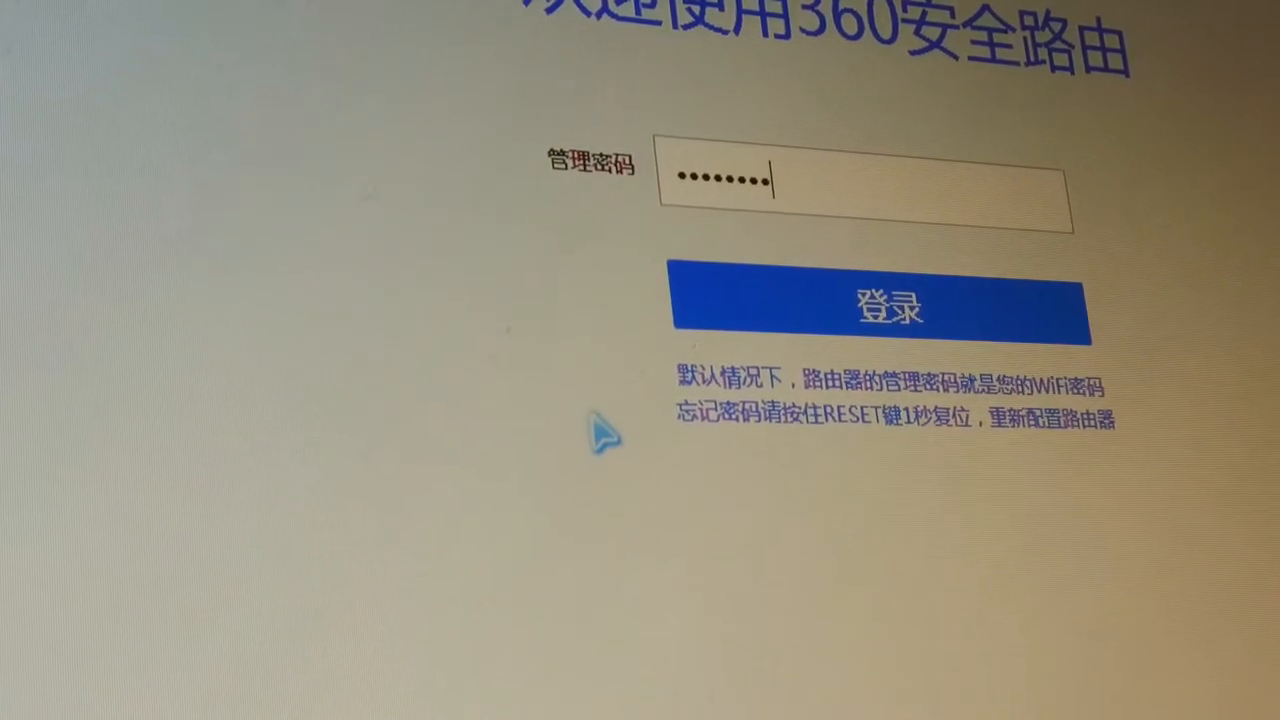
pyautogui.click(884, 304)
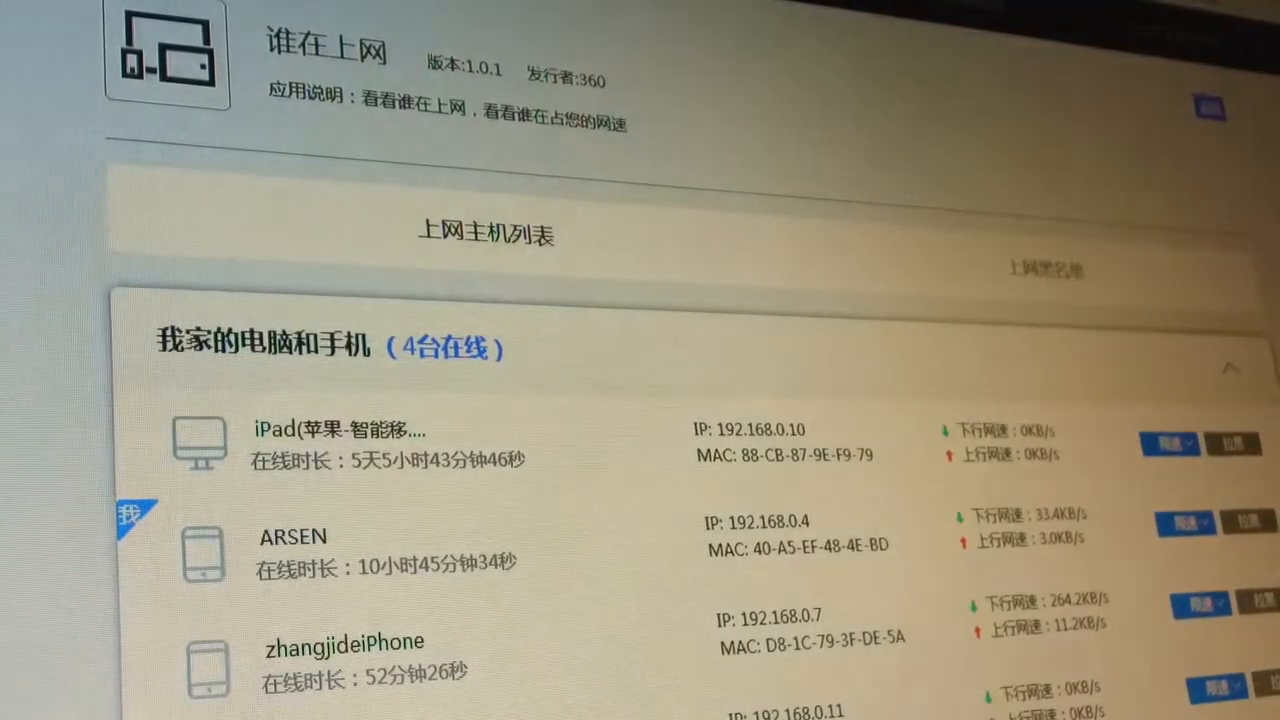
pyautogui.scroll(-3)
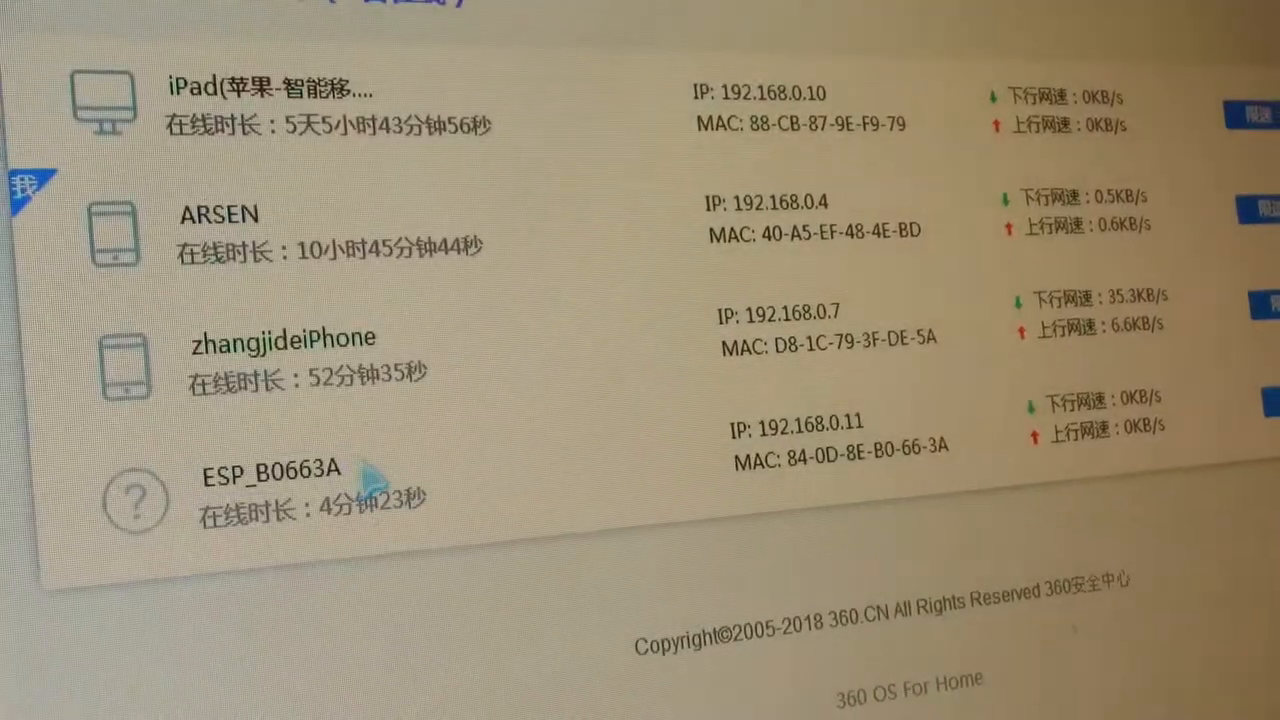